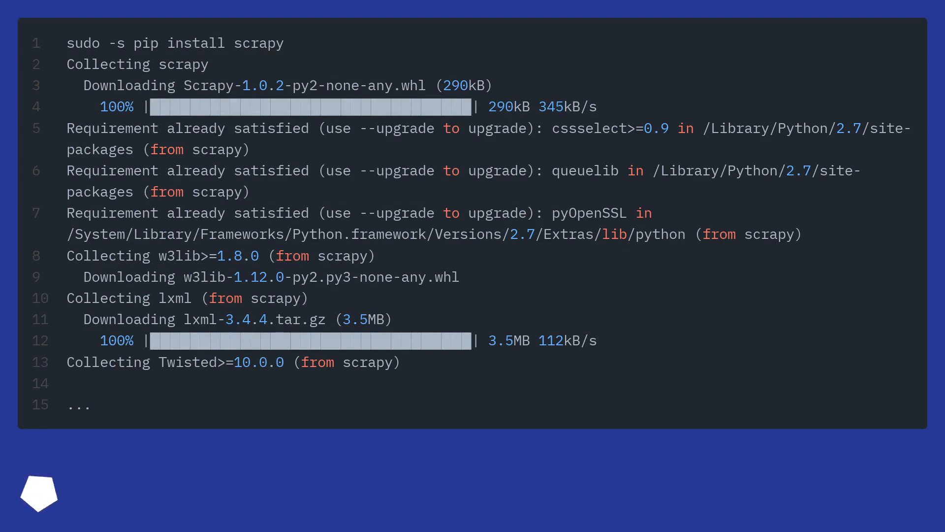
{"action": "scroll", "scroll_direction": "down", "scroll_amount": 3}
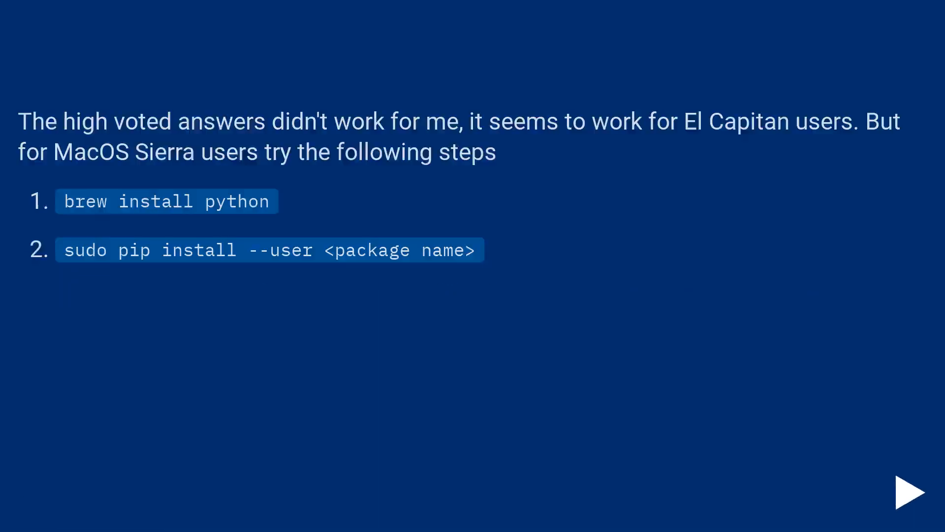
{"action": "left_click", "coordinate": [909, 491]}
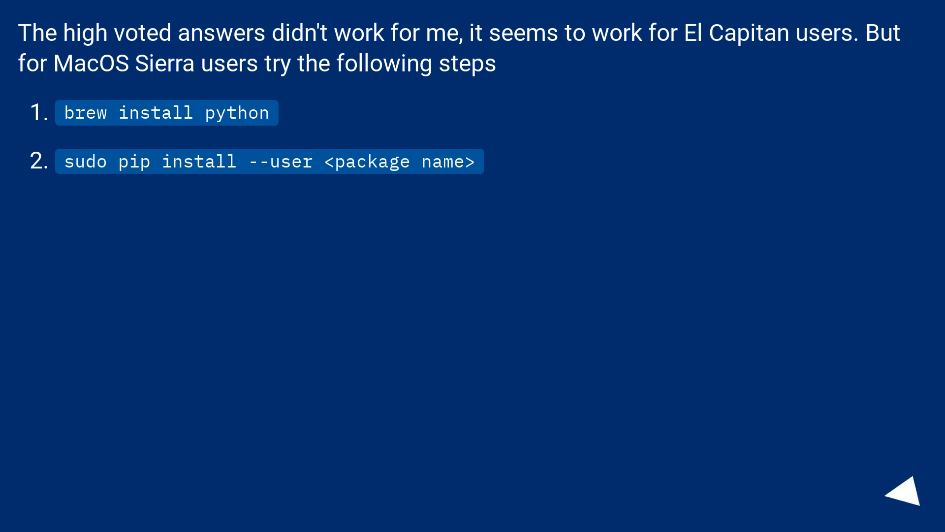
{"action": "left_click", "coordinate": [901, 501]}
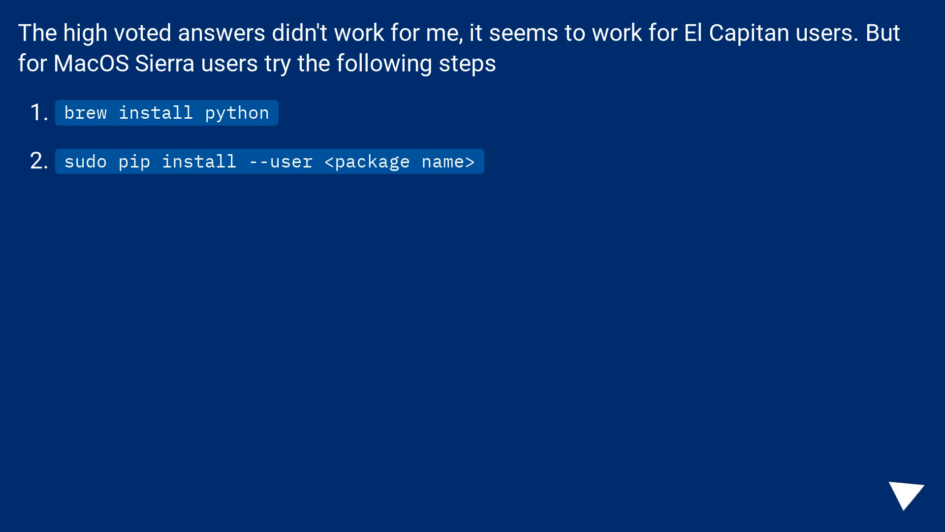
{"action": "left_click", "coordinate": [905, 494]}
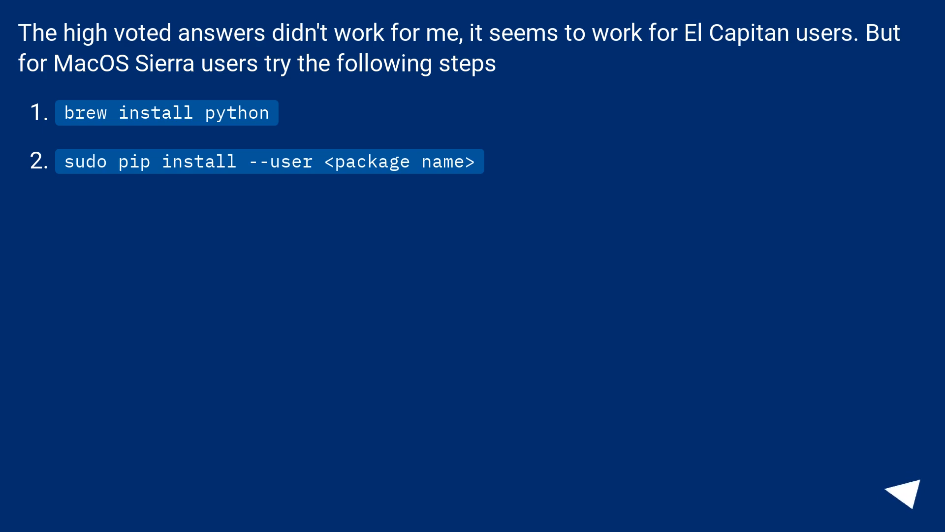
{"action": "left_click", "coordinate": [902, 491]}
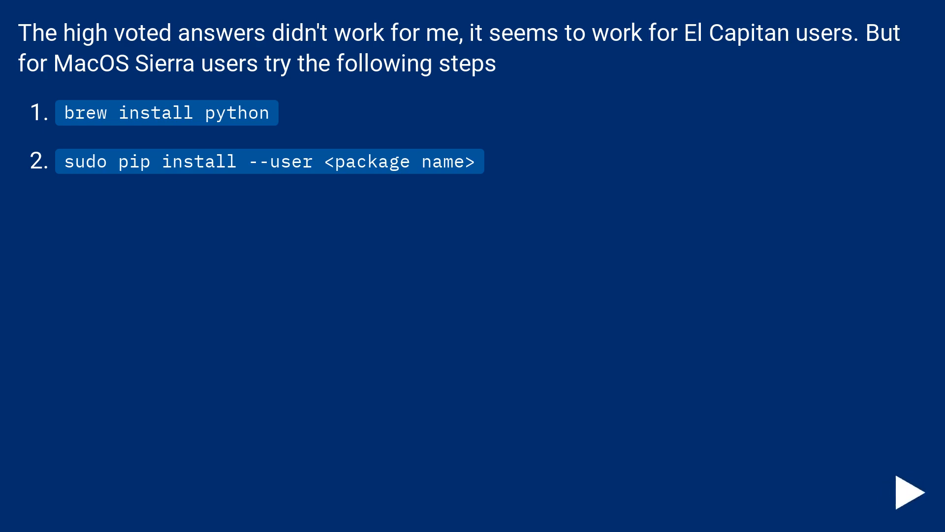
{"action": "left_click", "coordinate": [913, 489]}
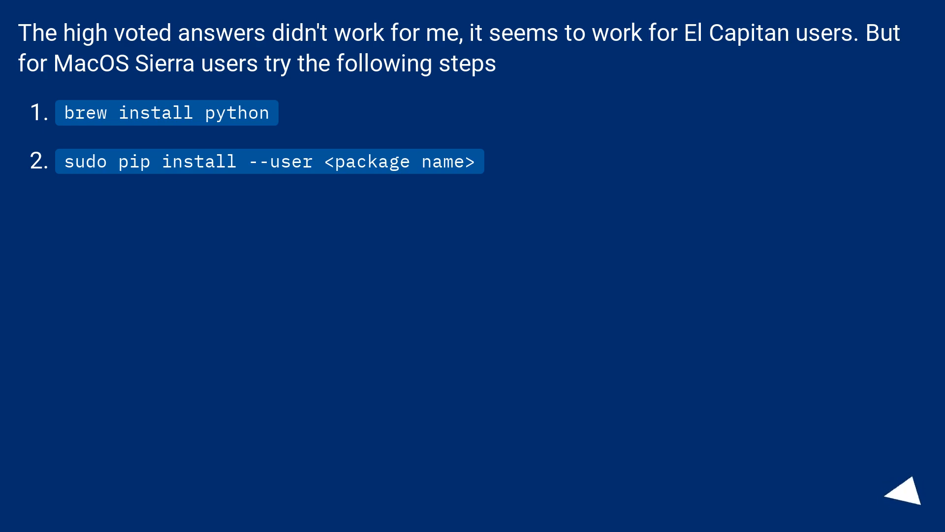
{"action": "left_click", "coordinate": [905, 491]}
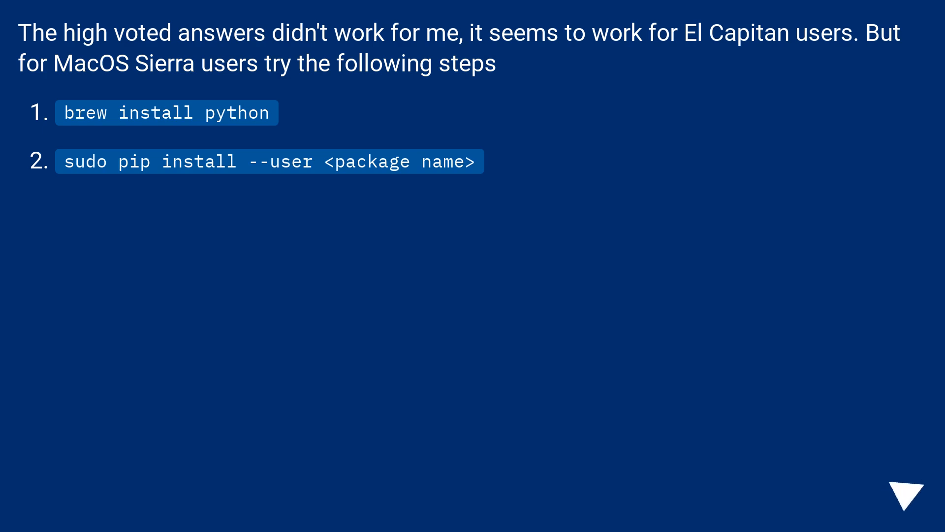
{"action": "left_click", "coordinate": [904, 496]}
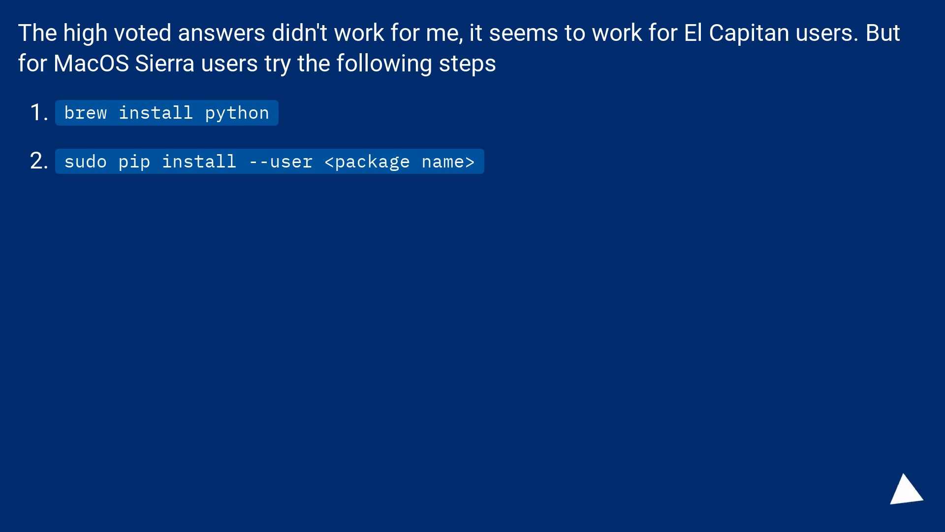